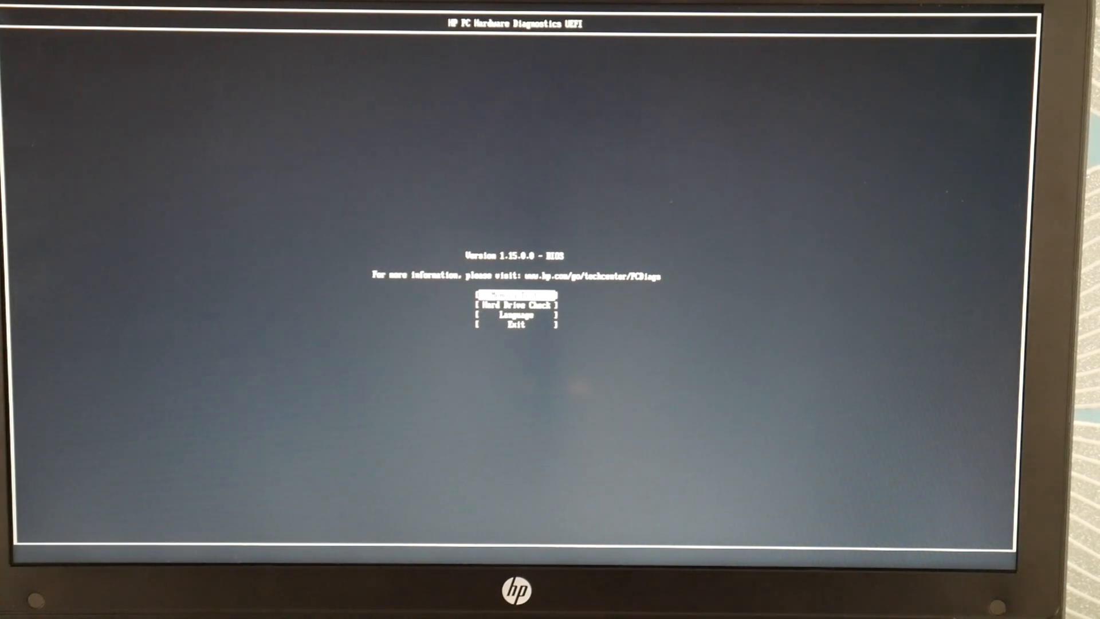
# Step: Go through Troubleshoot to Reset this PC and highlight the Remove everything option
pyautogui.click(517, 294)
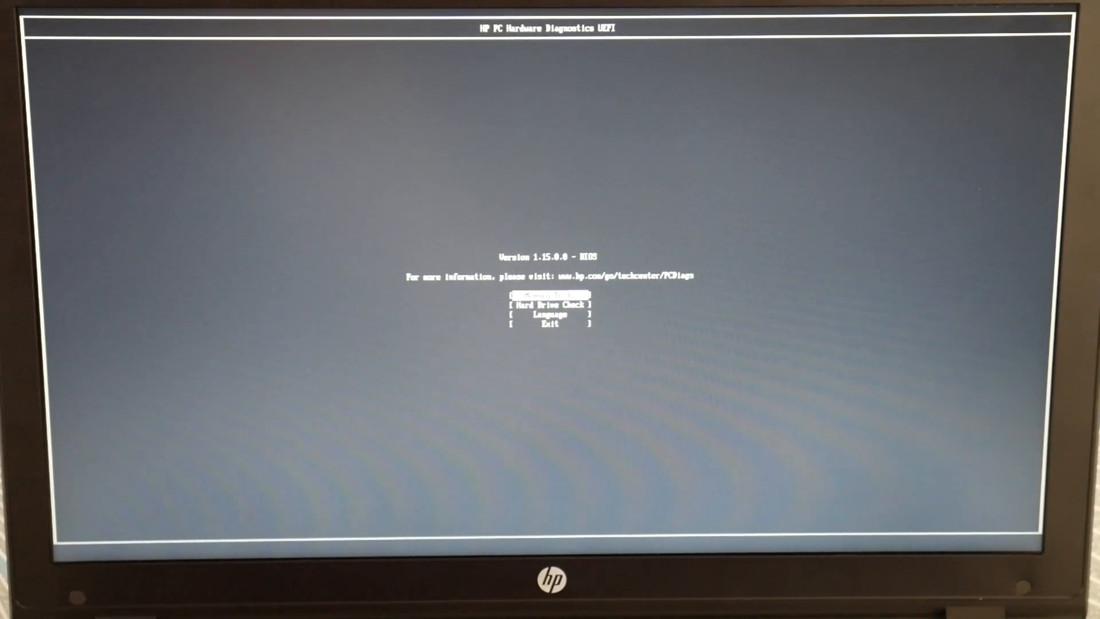
pyautogui.click(548, 304)
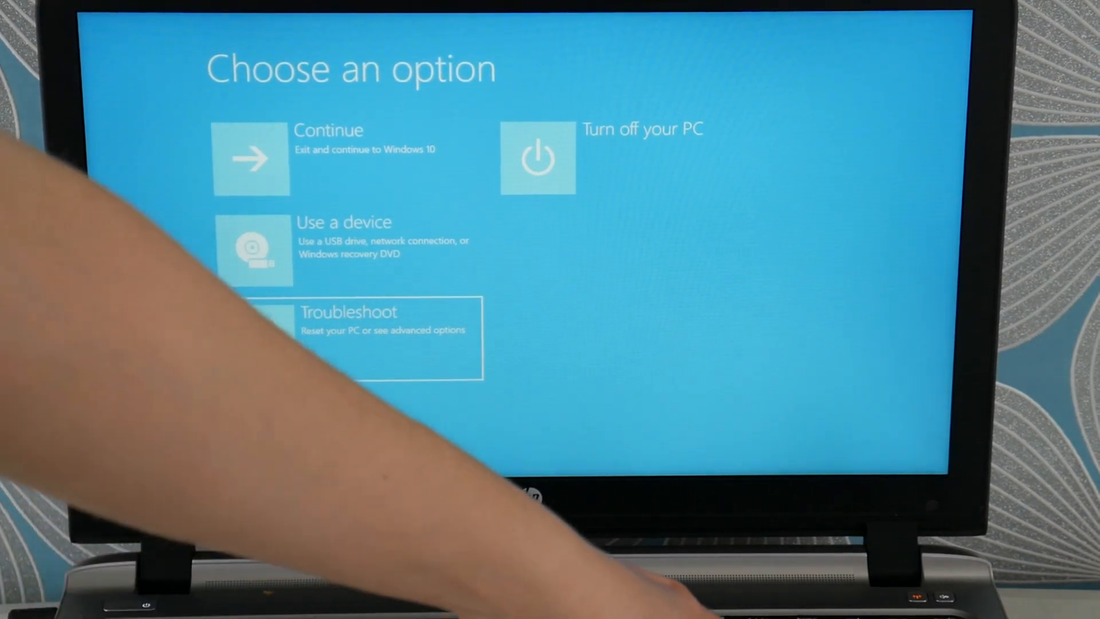
pyautogui.click(348, 322)
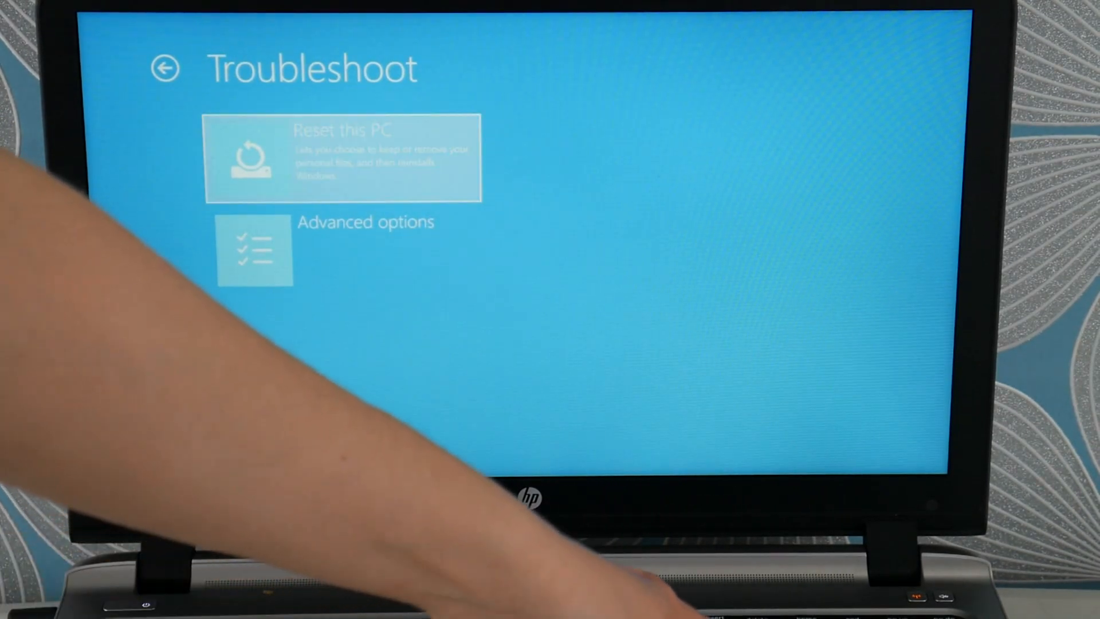
pyautogui.click(343, 158)
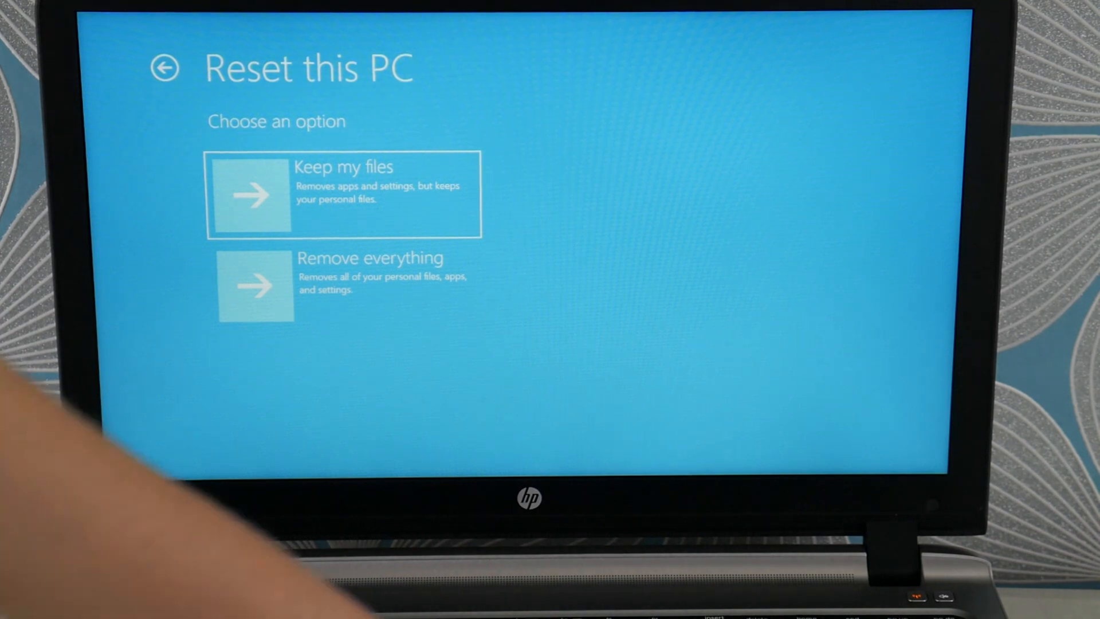
pyautogui.click(343, 284)
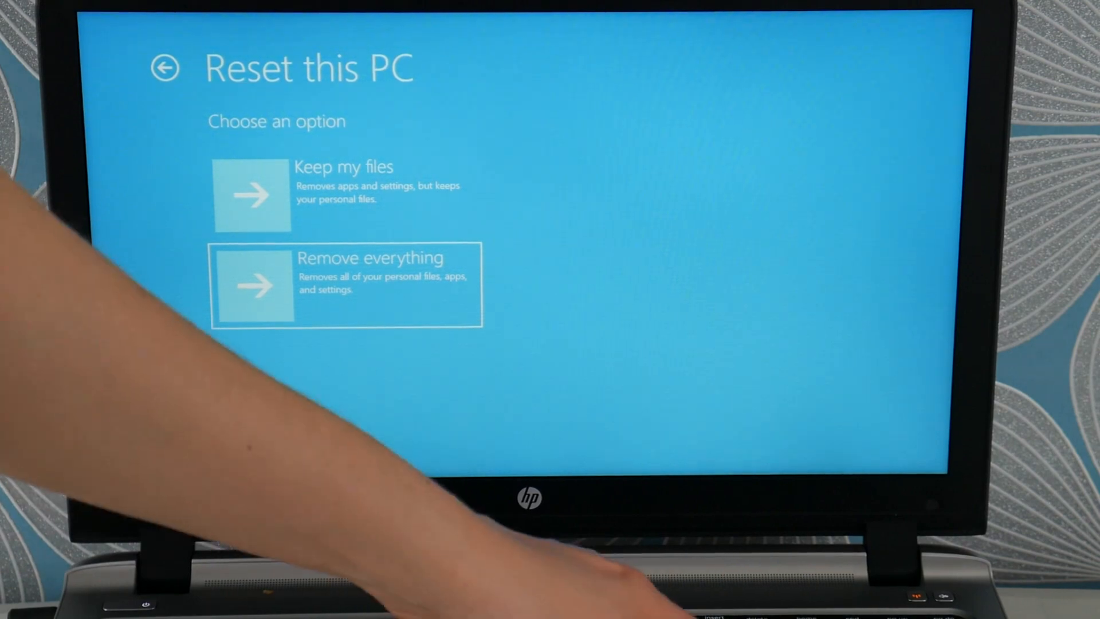